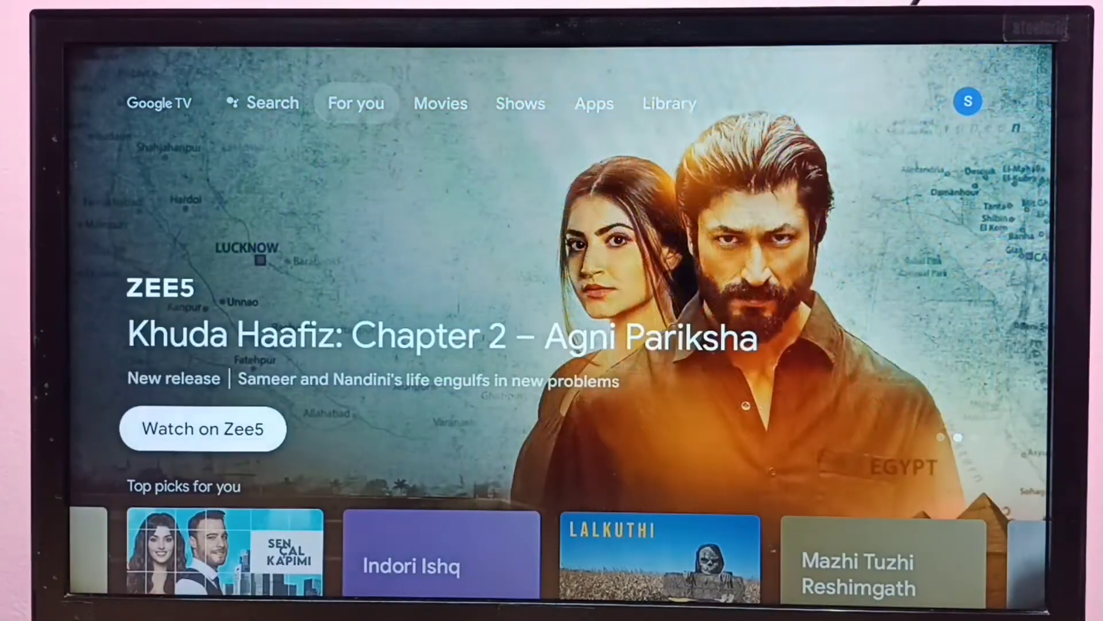
Step: Reach the profile icon on the Google TV home bar and bring up the account panel
click(520, 102)
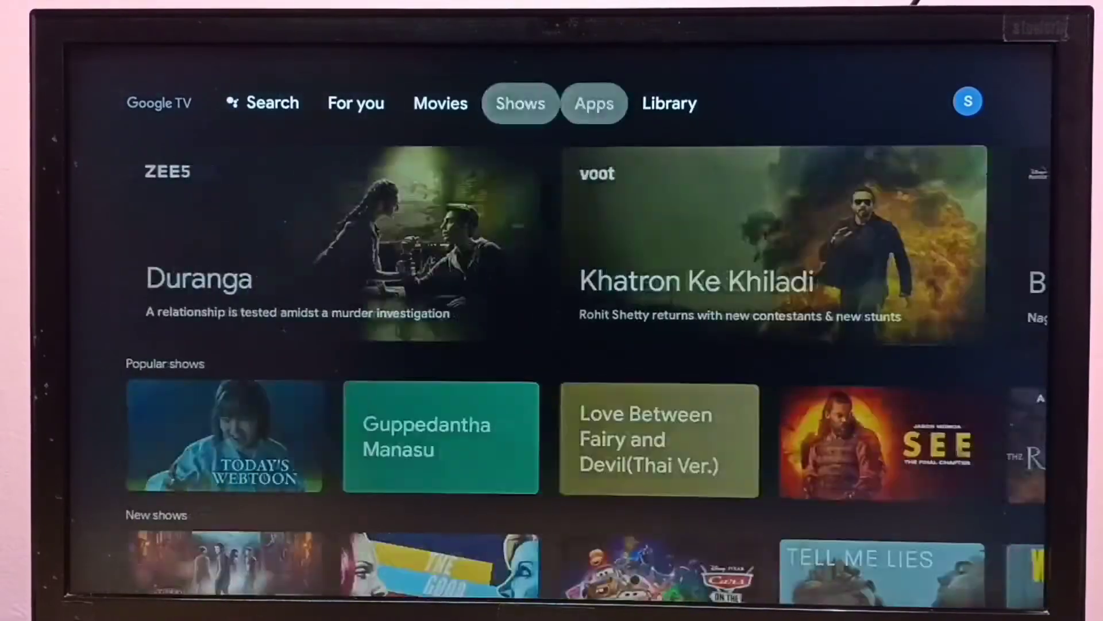
click(669, 102)
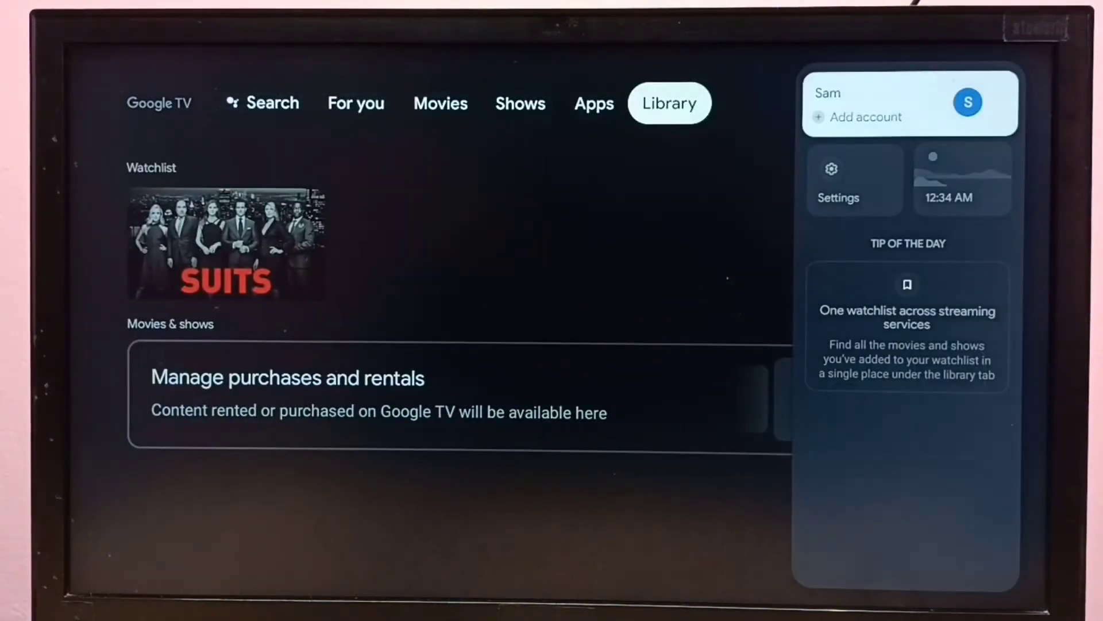
Step: Enter the device Settings and go to System > About to see the OS build entry
click(838, 179)
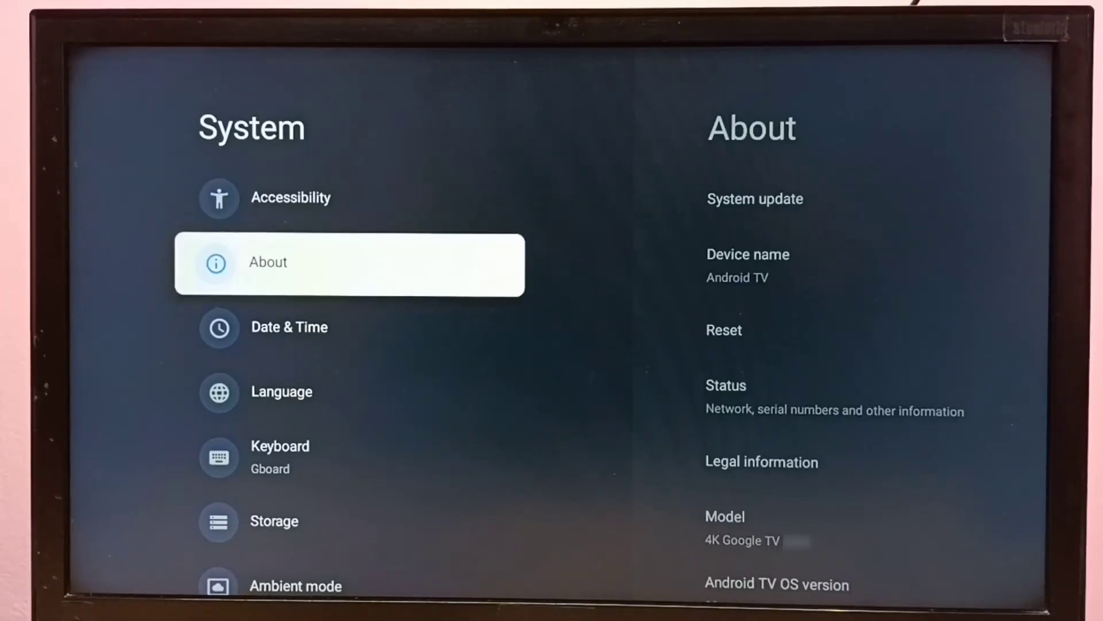
click(349, 264)
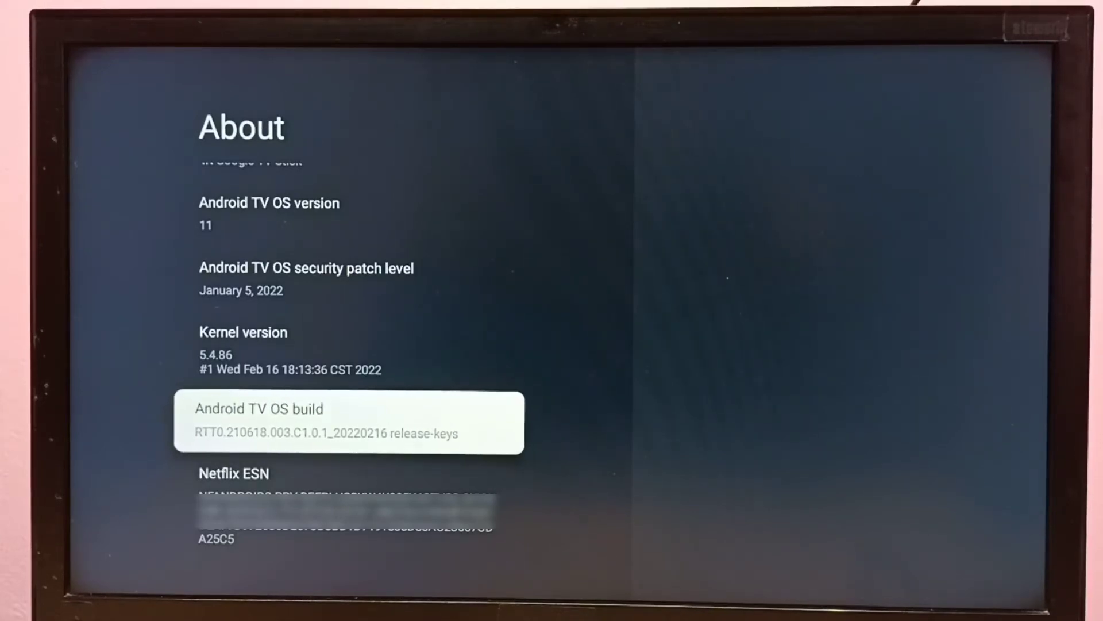
Step: Tap the Android TV OS build until developer mode unlocks, then request USB debugging in Developer options
click(350, 422)
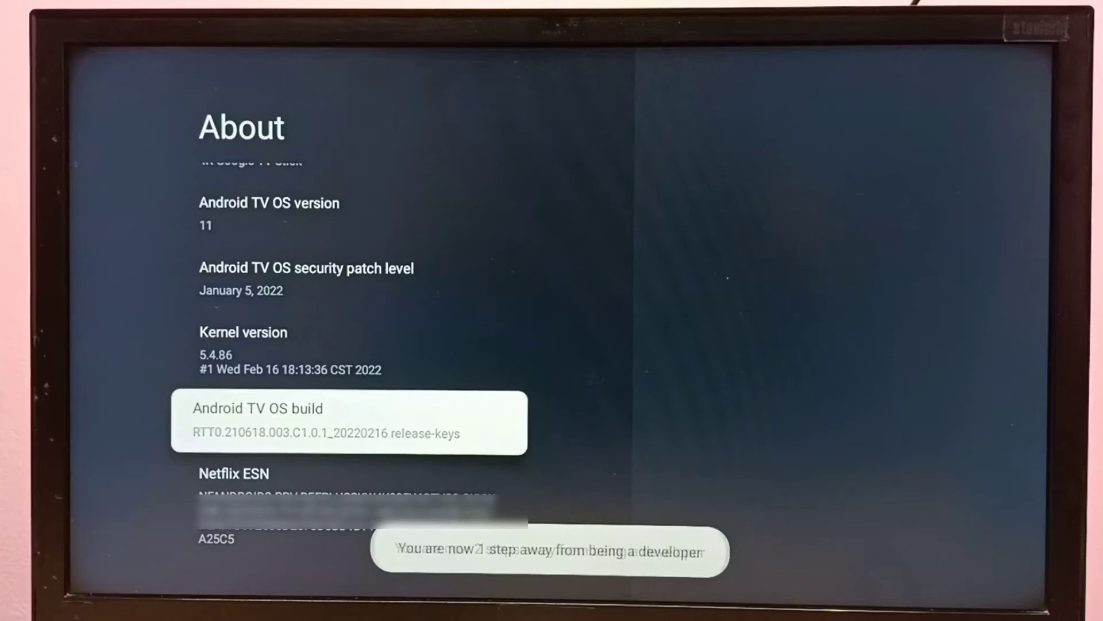
click(348, 422)
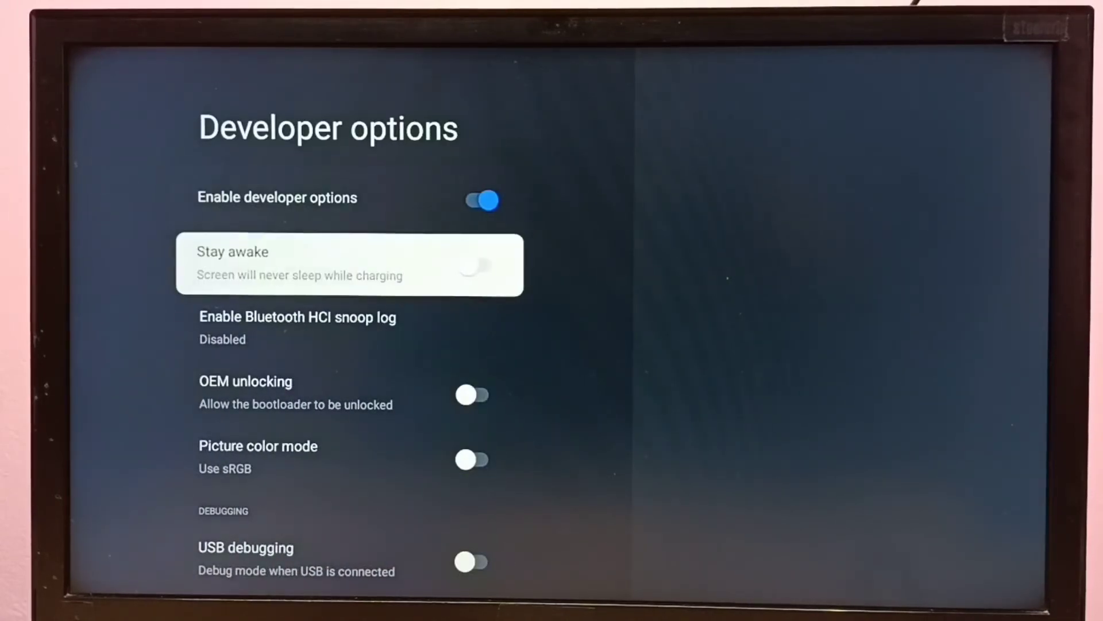
scroll(down, 3)
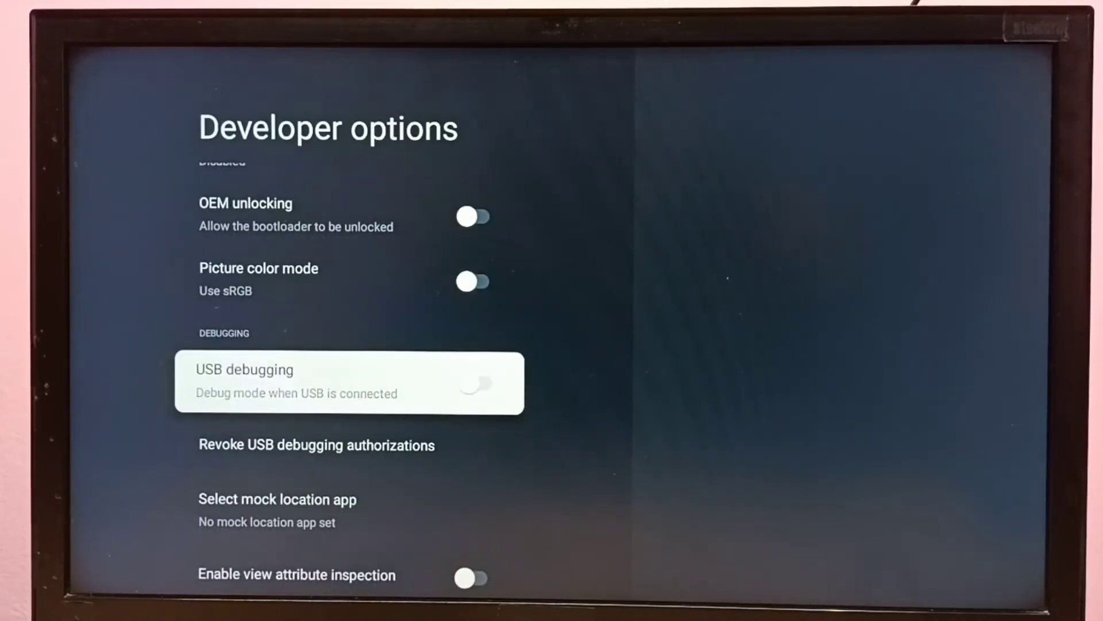
click(350, 382)
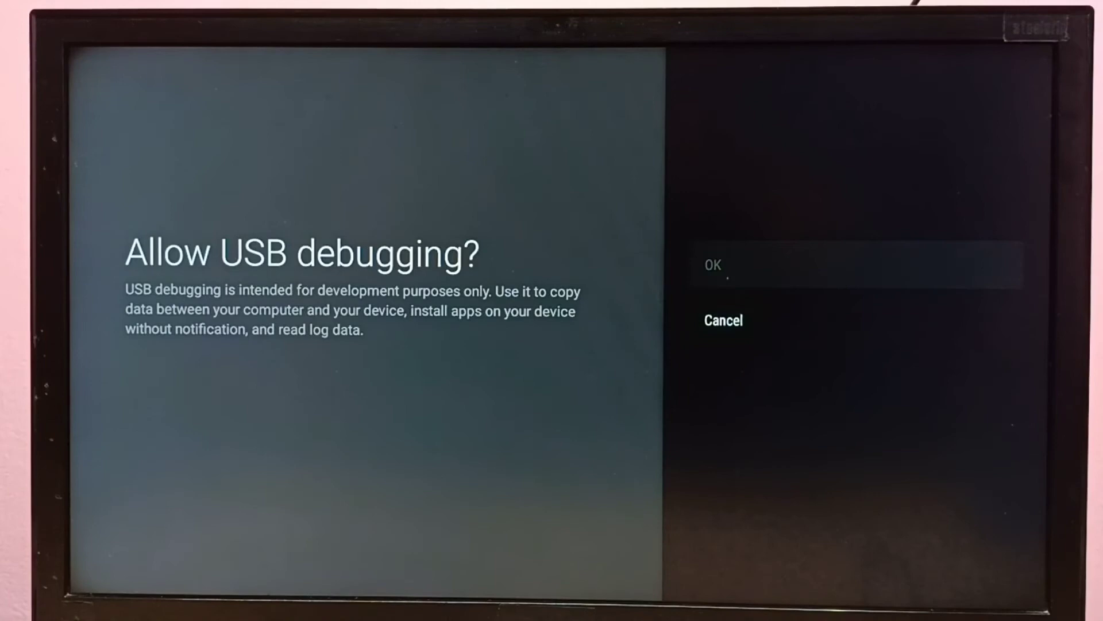
Step: Allow USB debugging via OK, then turn the Enable developer options switch off
click(713, 264)
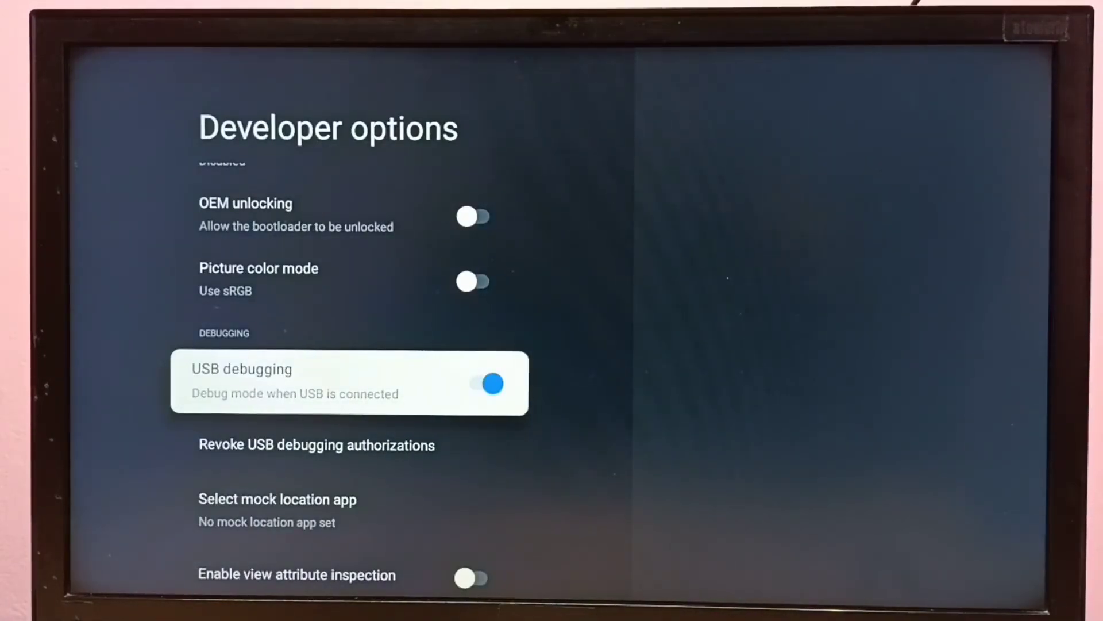
click(484, 382)
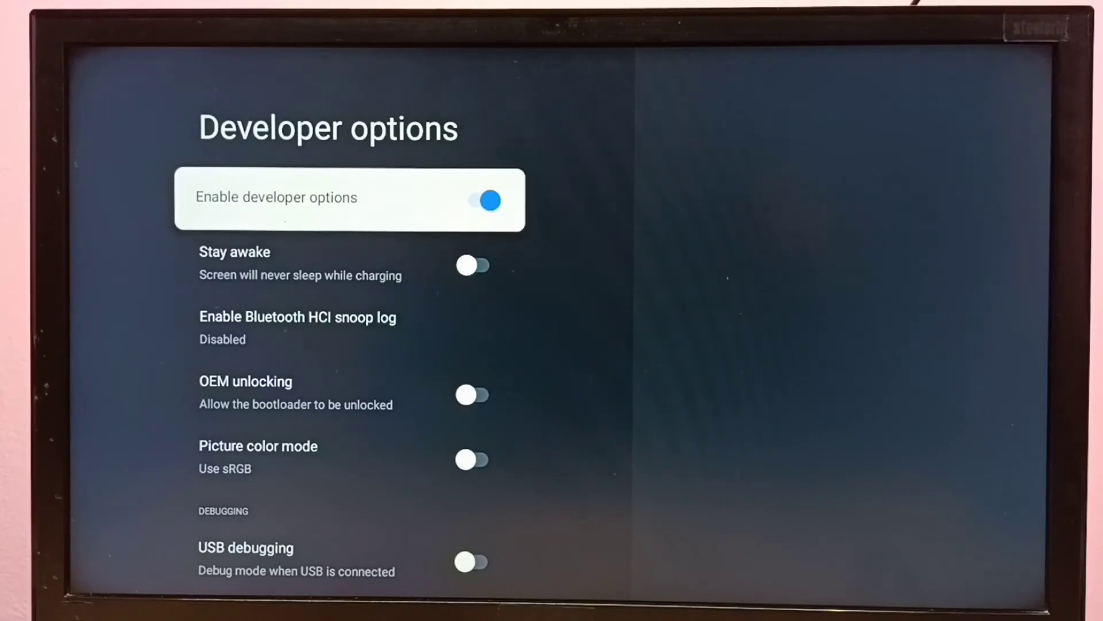
click(486, 200)
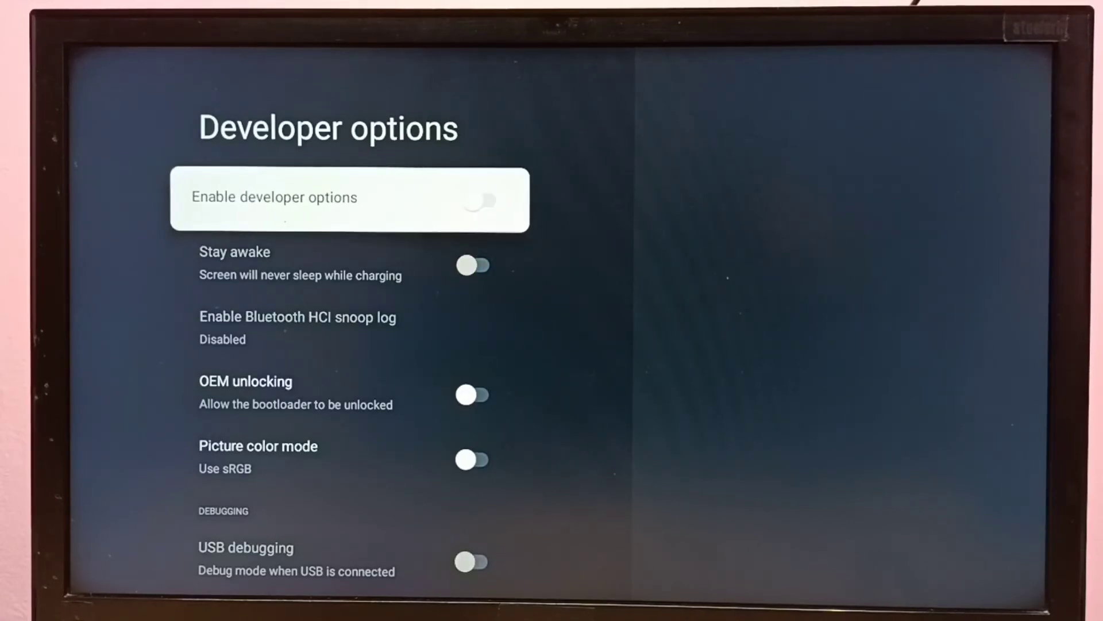